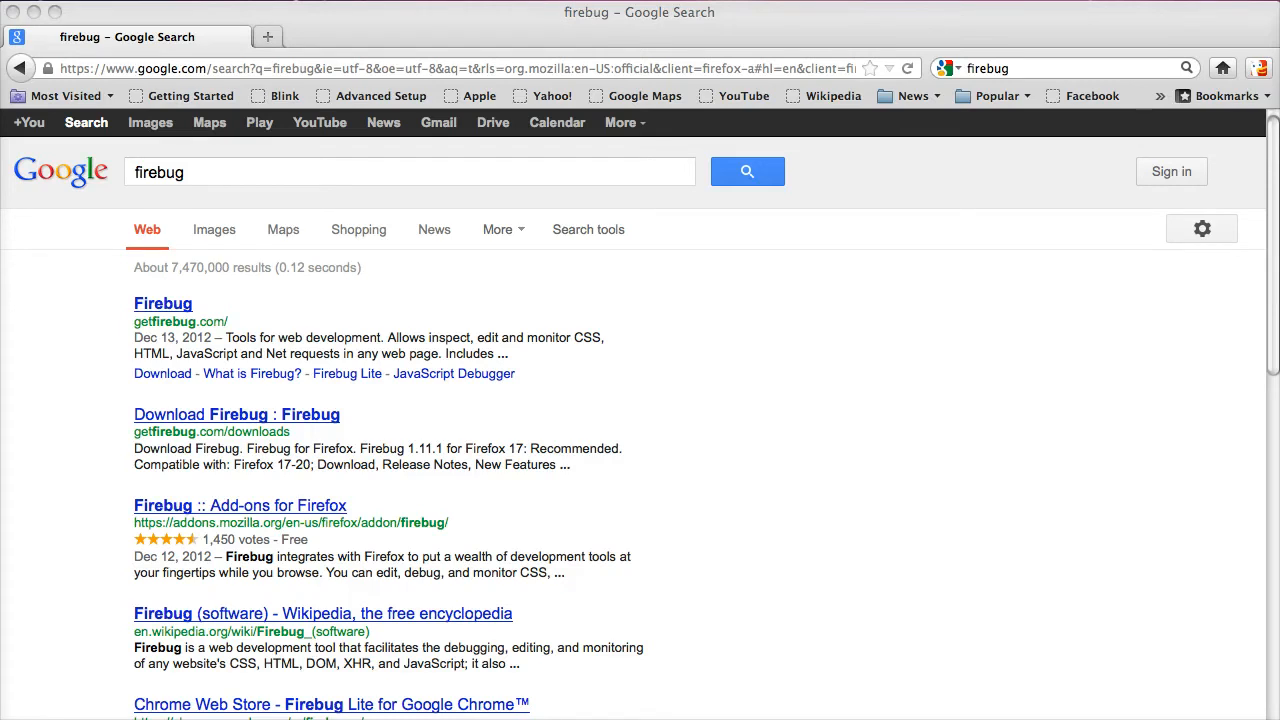
{"action": "mouse_move", "coordinate": [616, 300]}
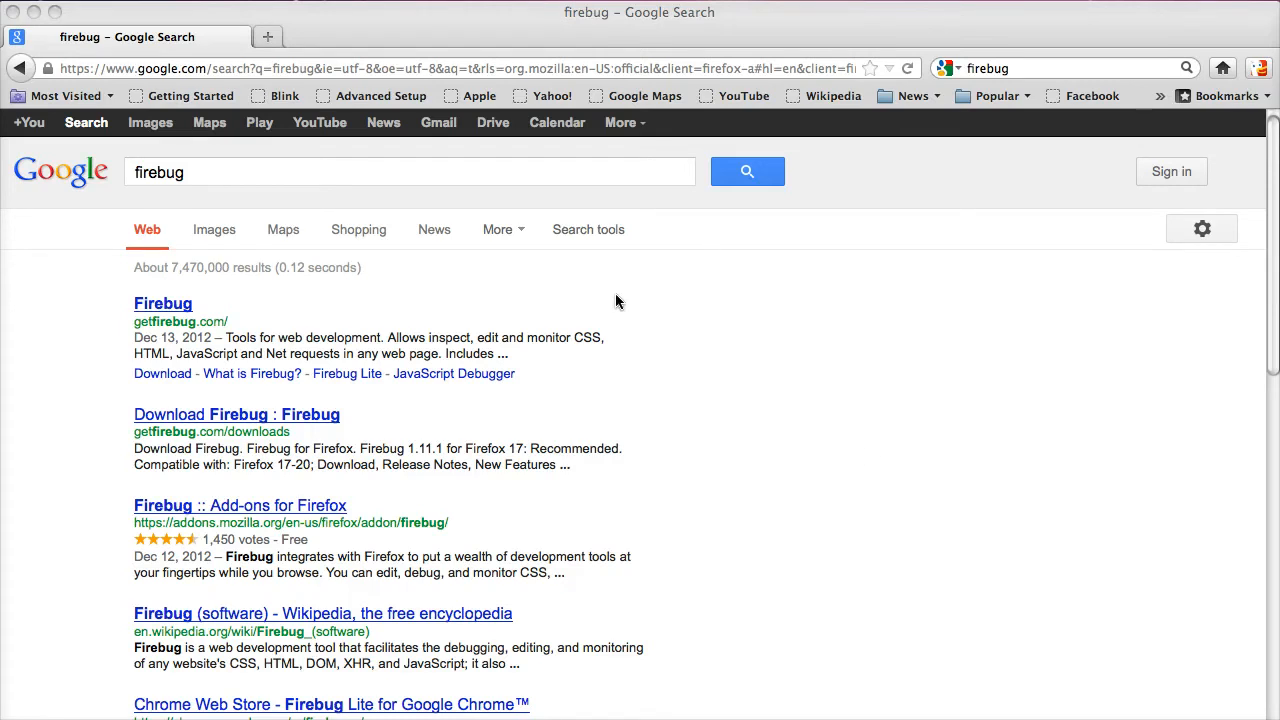
{"action": "mouse_move", "coordinate": [1038, 62]}
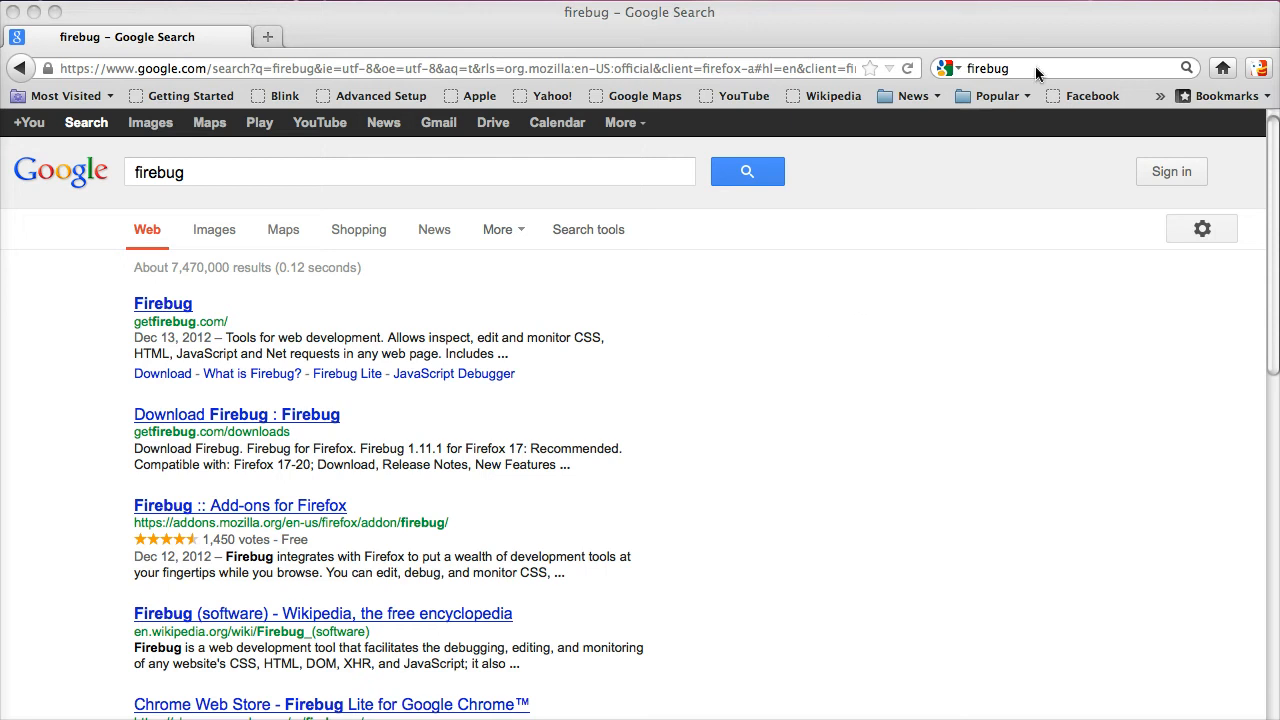
{"action": "mouse_move", "coordinate": [172, 354]}
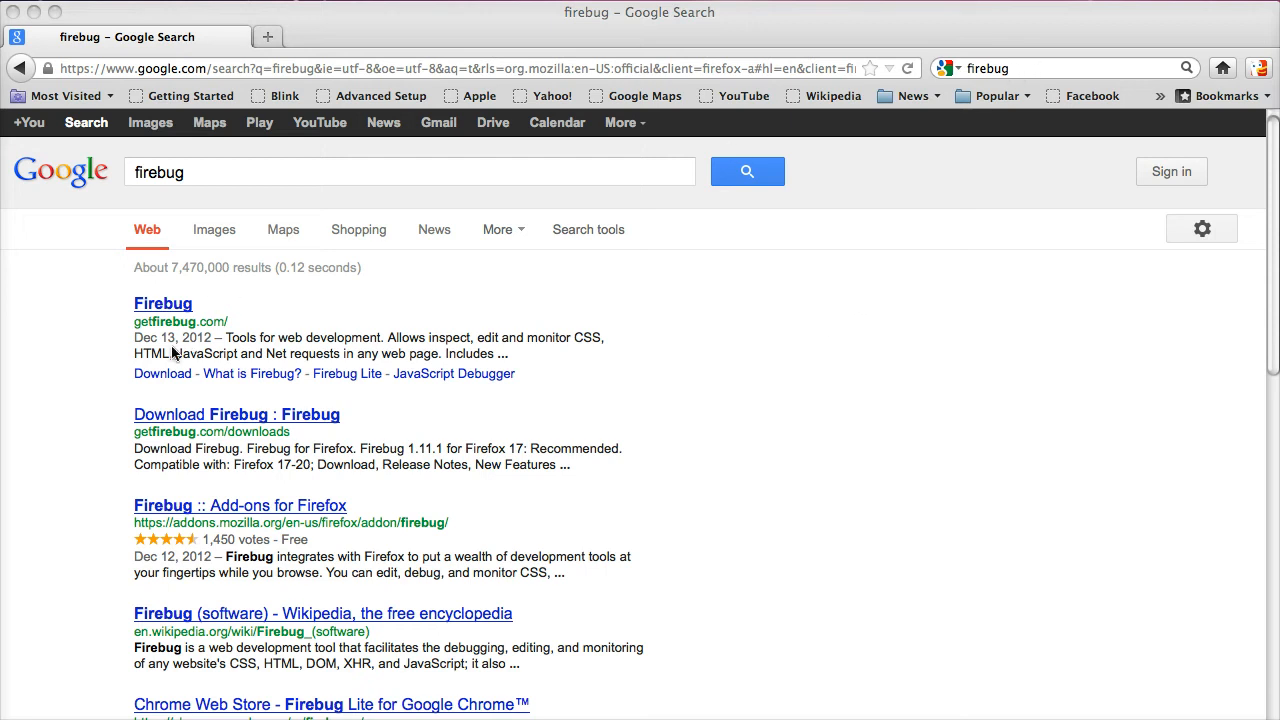
{"action": "mouse_move", "coordinate": [197, 475]}
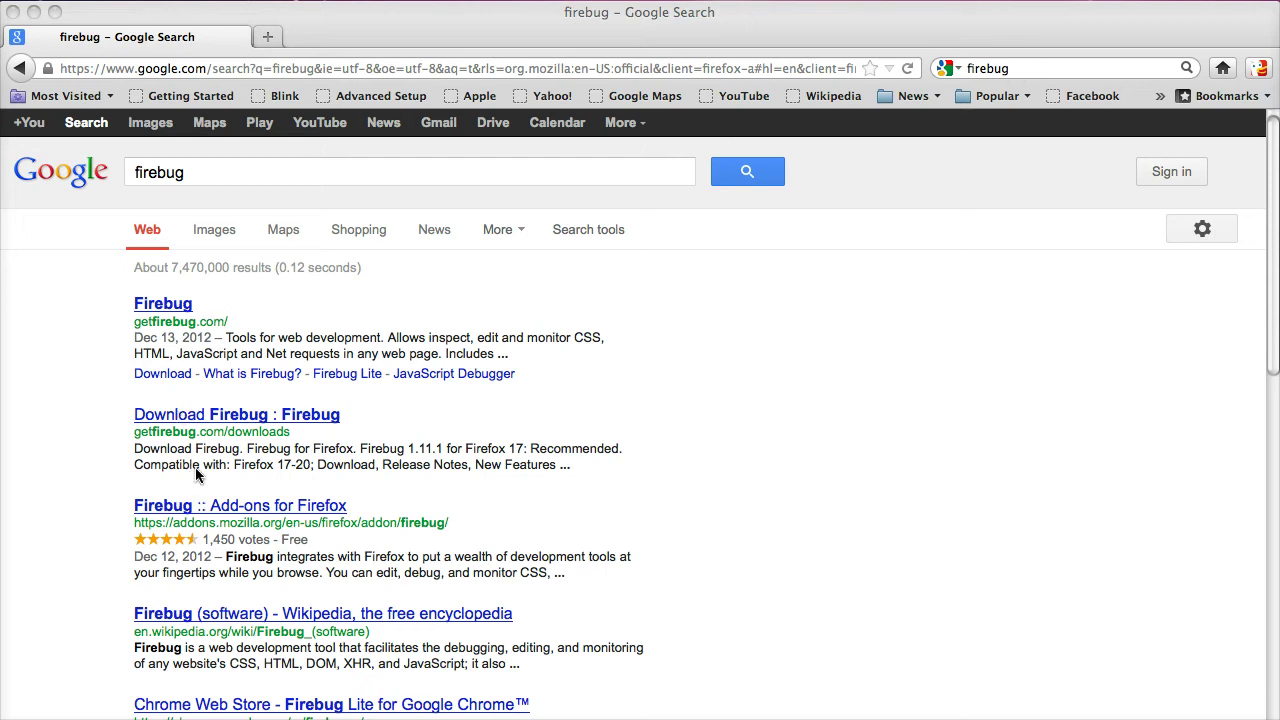
{"action": "mouse_move", "coordinate": [182, 514]}
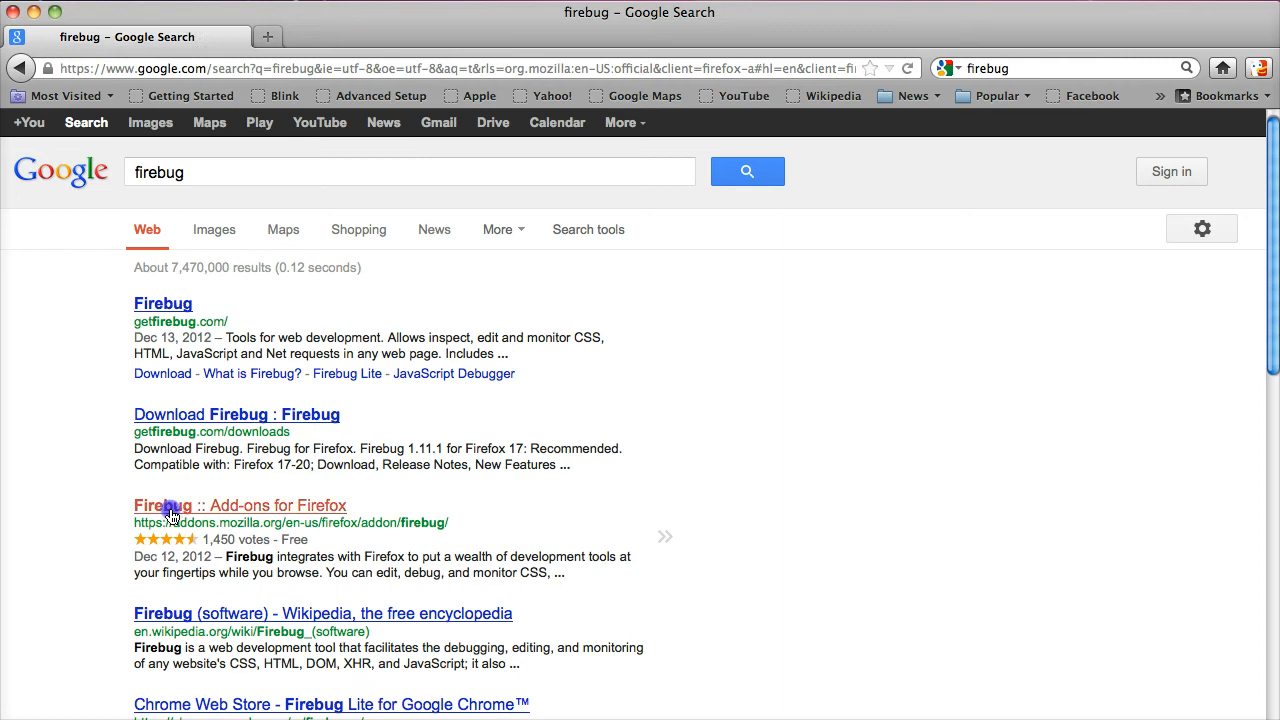
Open the Firebug listing on Mozilla Add-ons and choose Add to Firefox.
{"action": "left_click", "coordinate": [240, 505]}
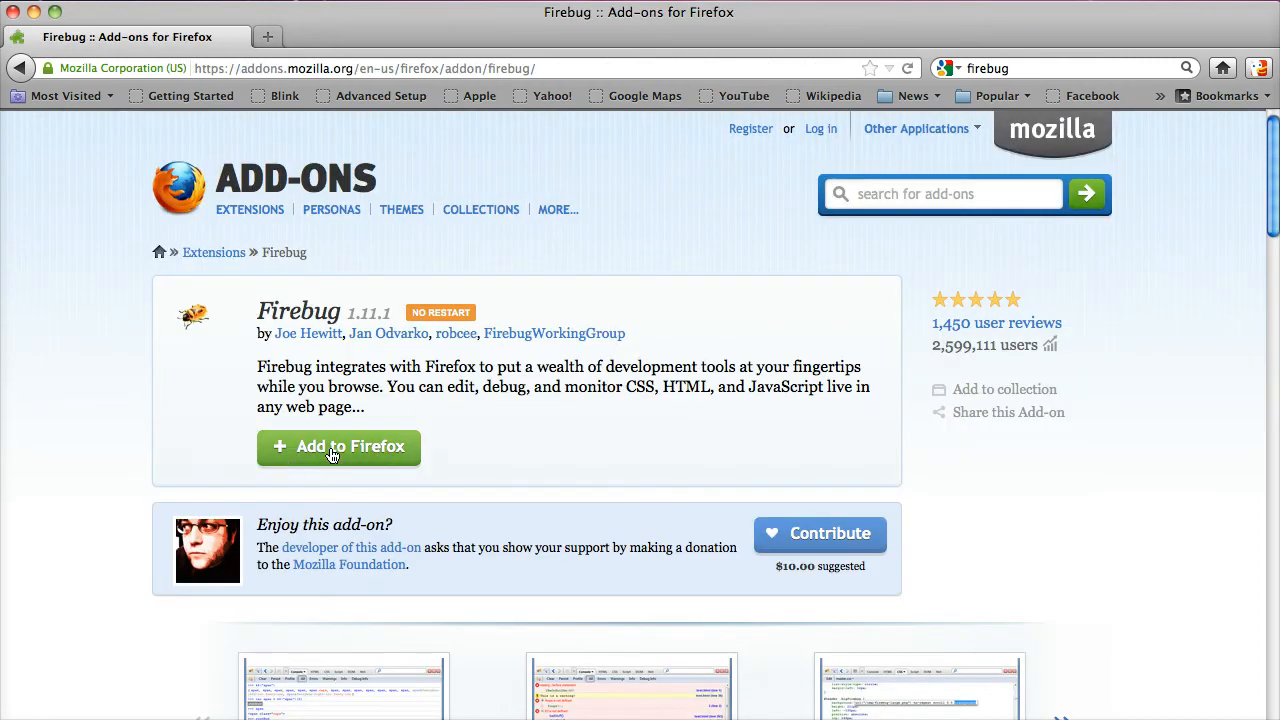
{"action": "left_click", "coordinate": [338, 447]}
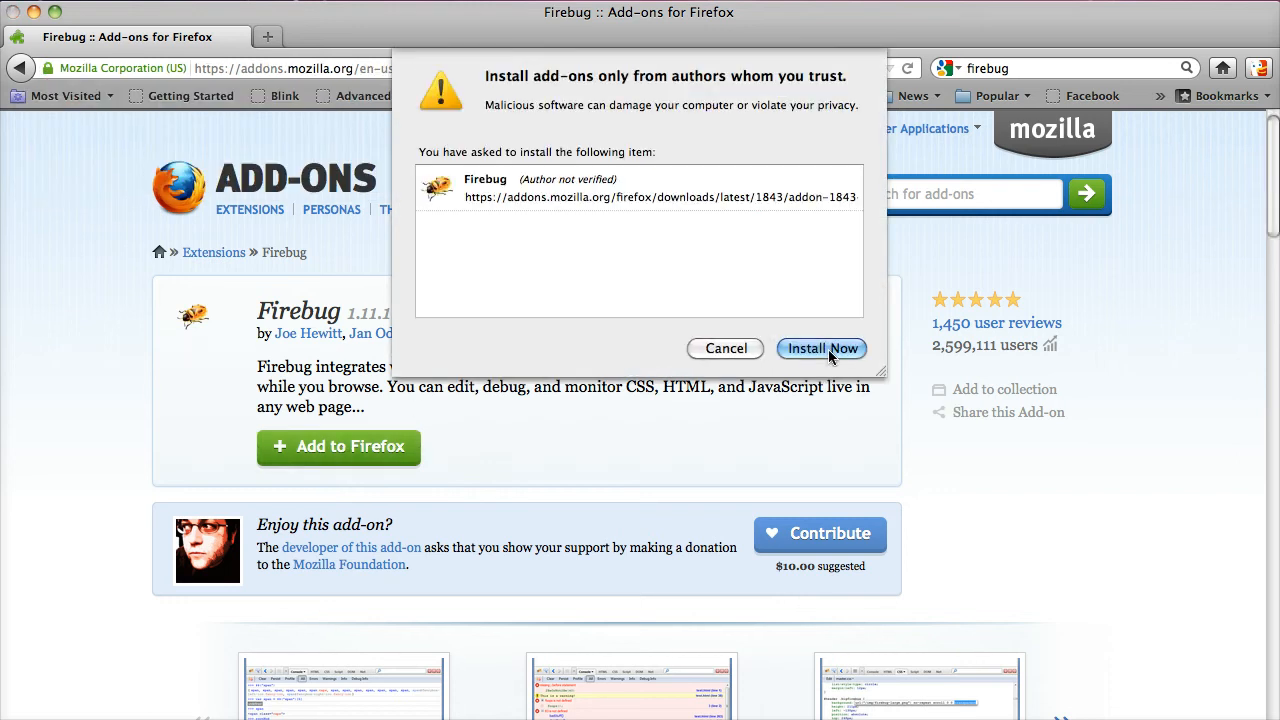
Approve the Firebug installation so its welcome tab appears.
{"action": "left_click", "coordinate": [822, 348]}
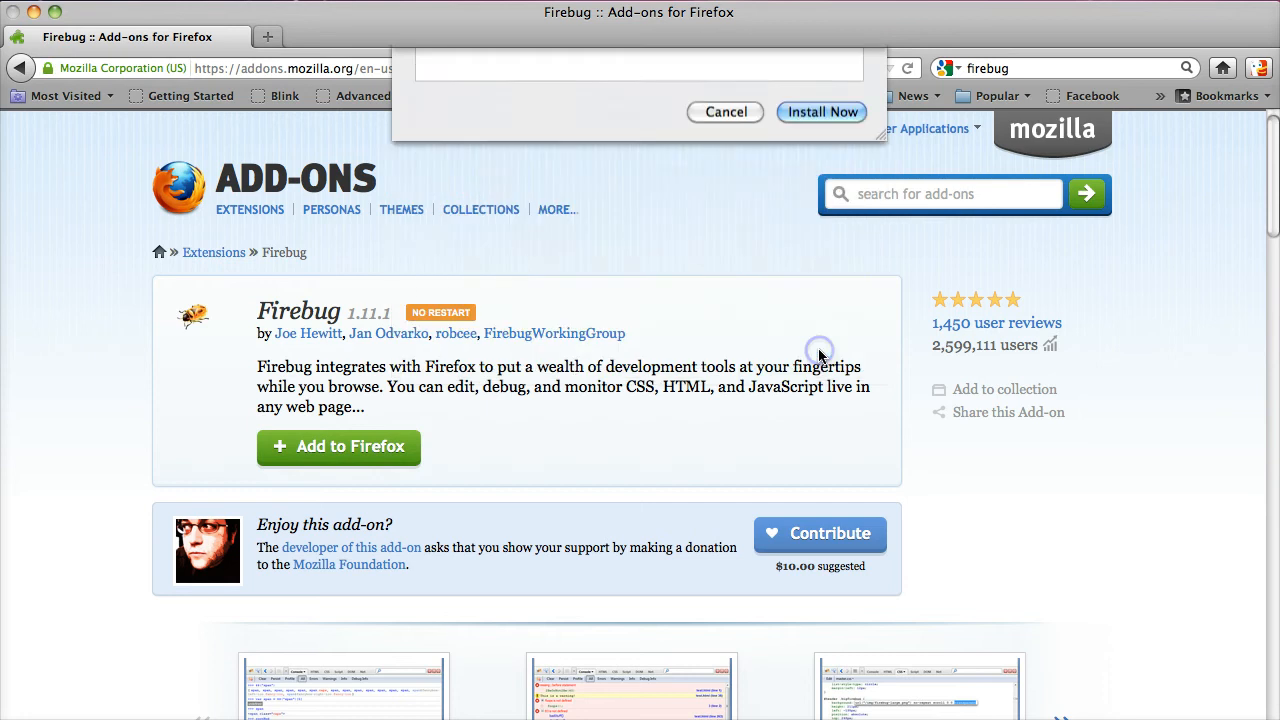
{"action": "left_click", "coordinate": [822, 111]}
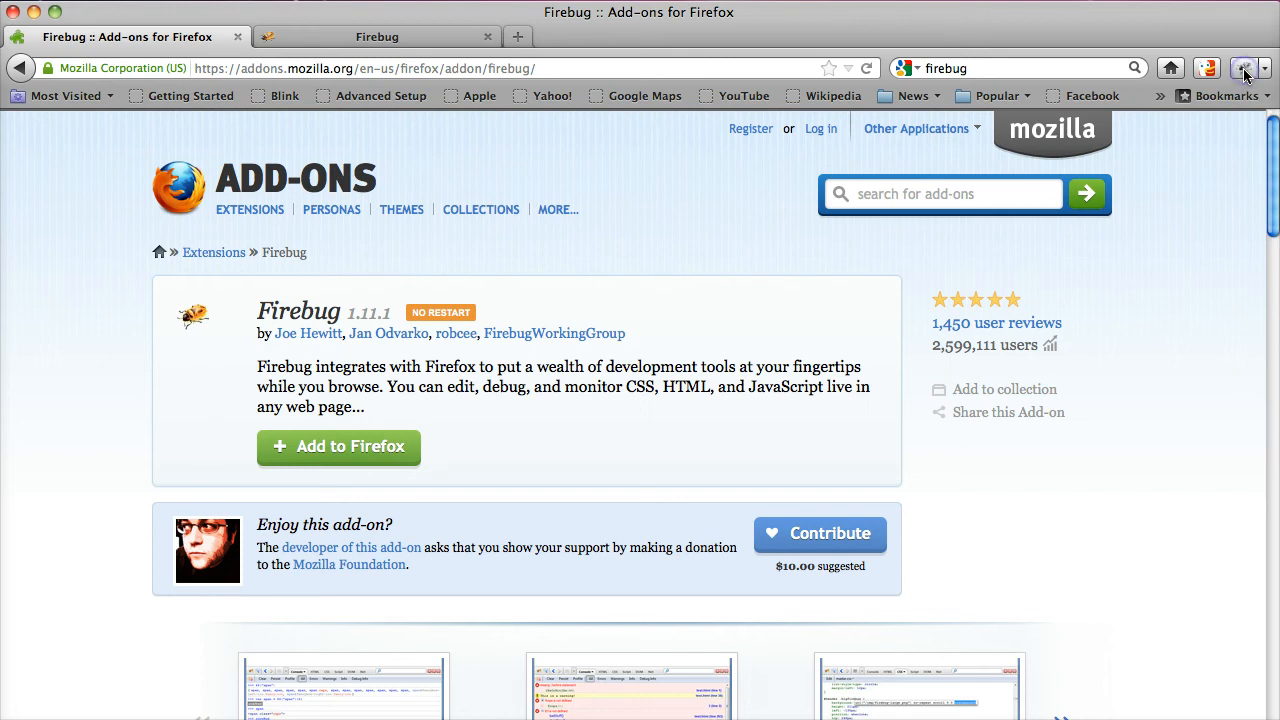
Open the Firebug panel on the HTML tab beneath the Add-ons page.
{"action": "left_click", "coordinate": [1242, 66]}
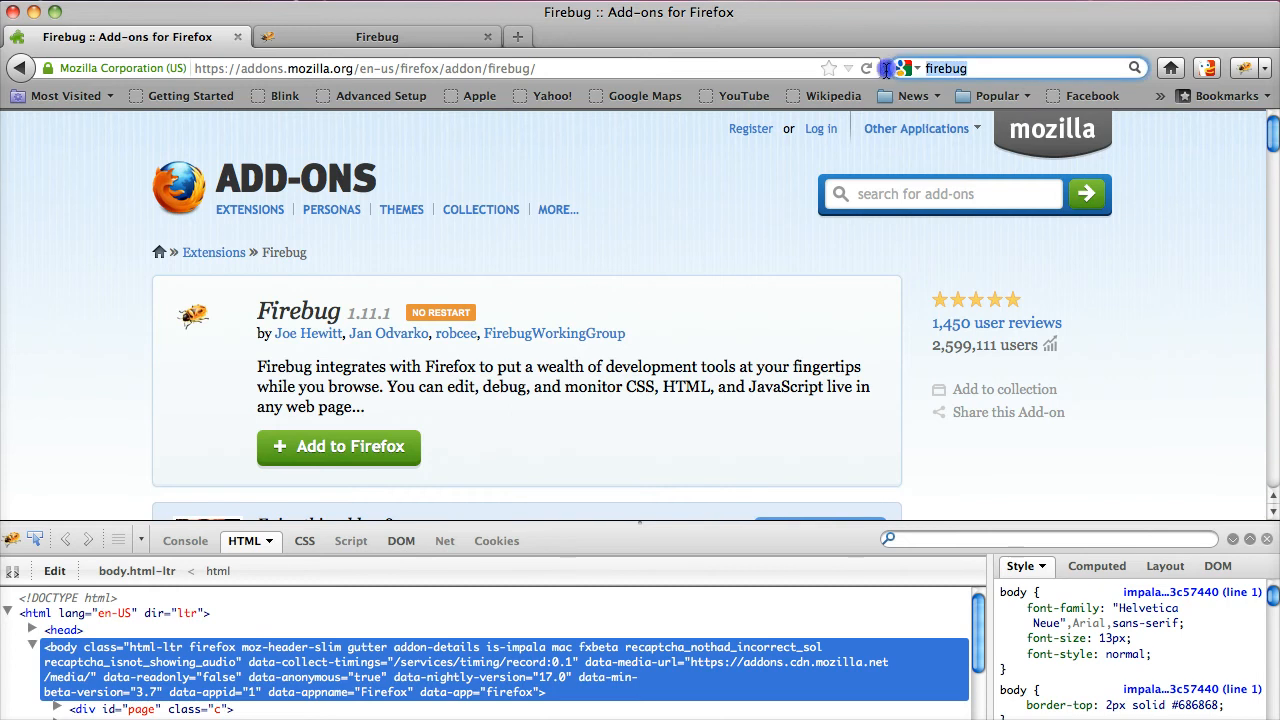
Search 'banal' and open the Banana - Wikipedia result.
{"action": "type", "text": "banal"}
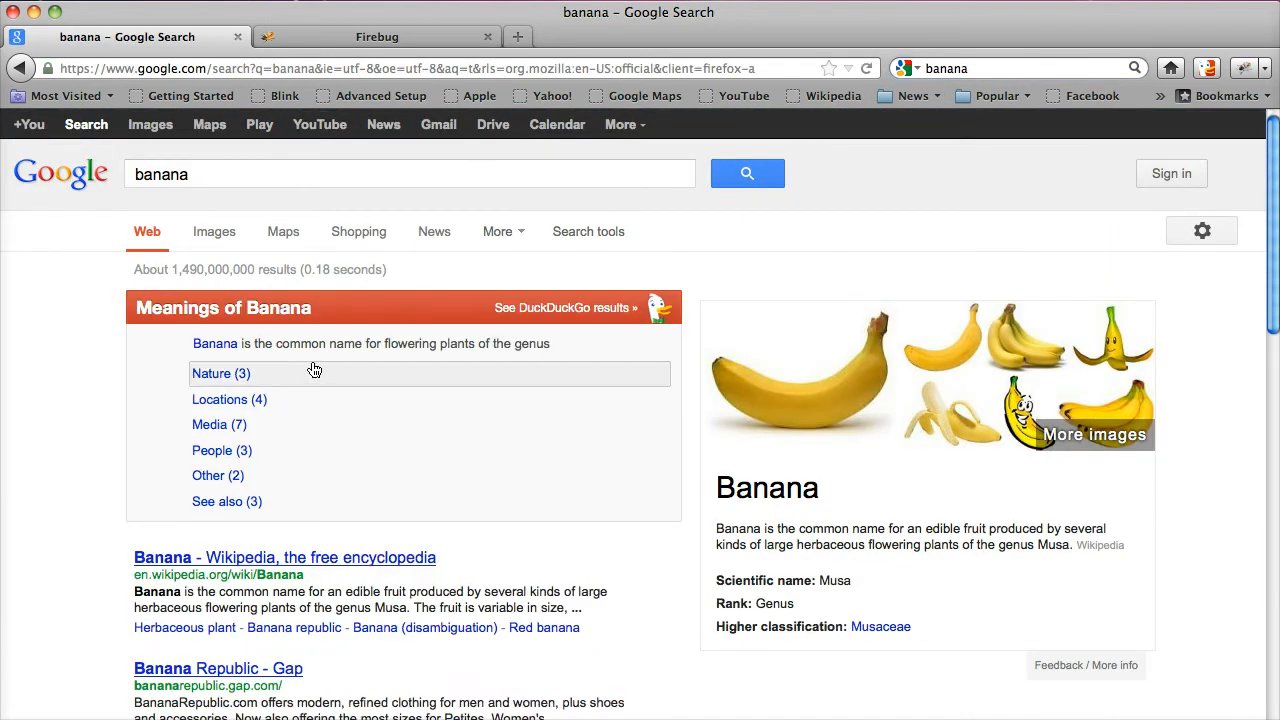
{"action": "left_click", "coordinate": [246, 575]}
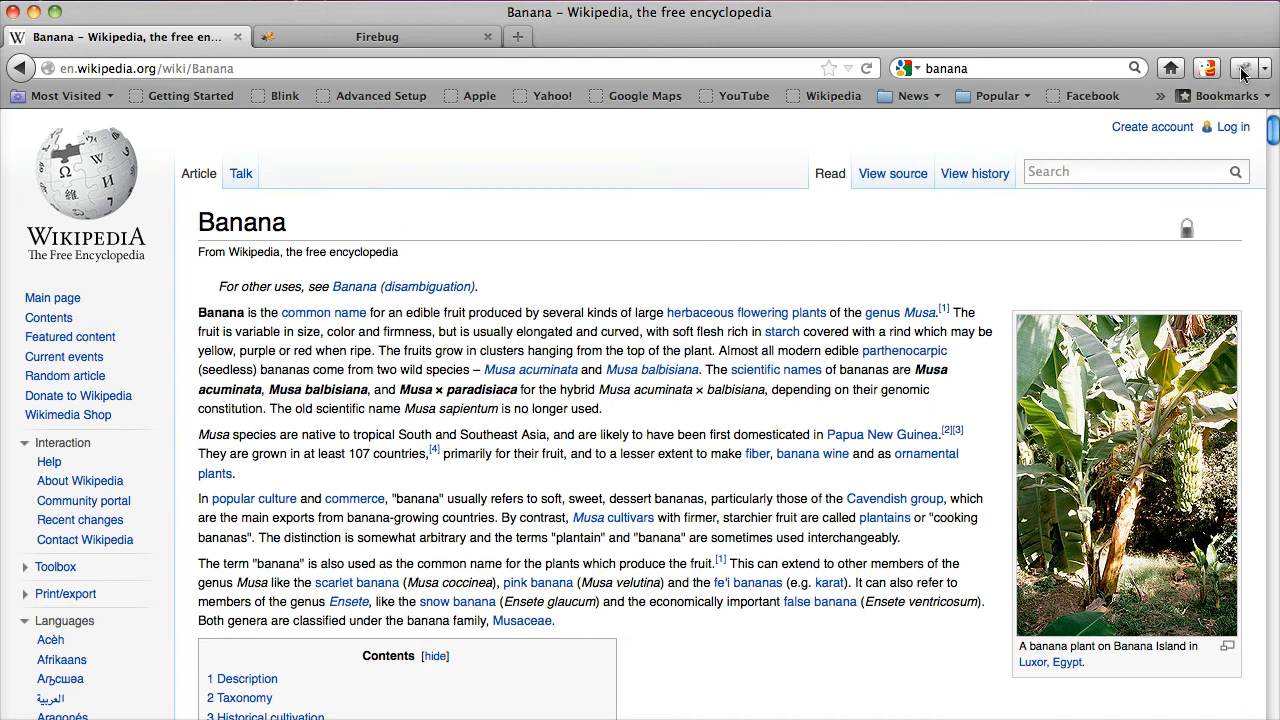
Open the Firebug HTML panel beneath the Wikipedia Banana article.
{"action": "left_click", "coordinate": [1243, 64]}
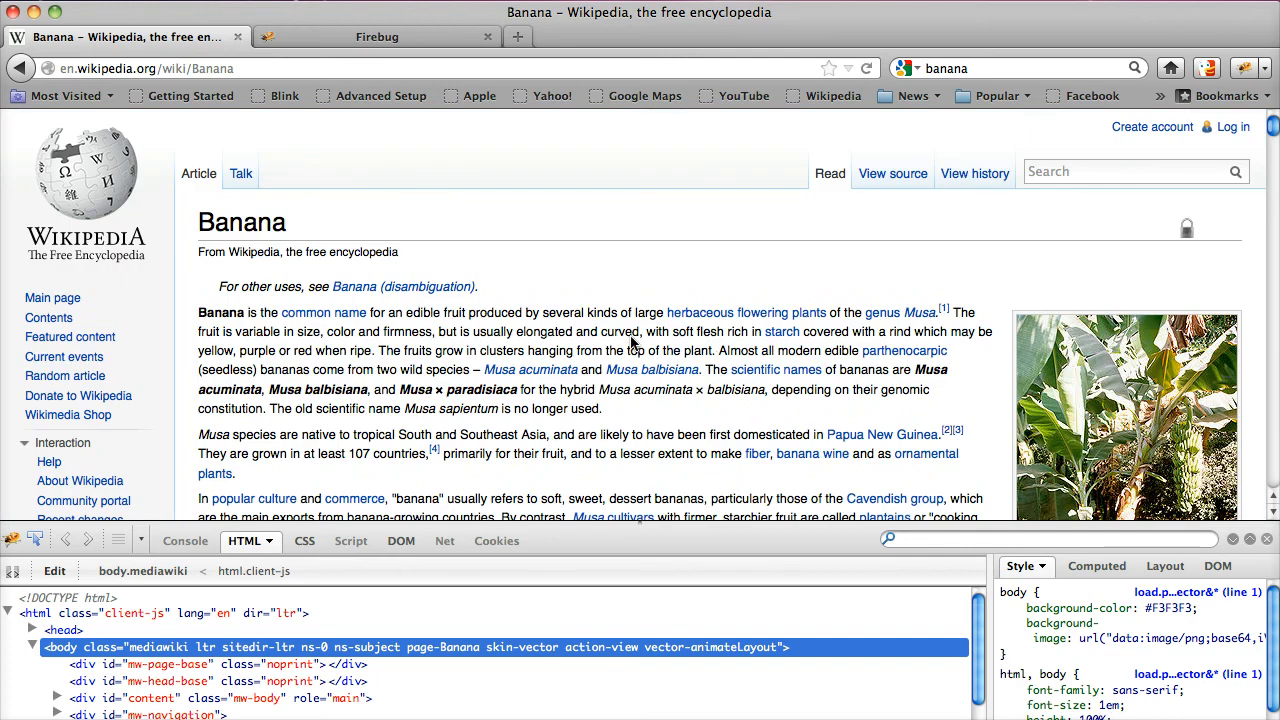
{"action": "mouse_move", "coordinate": [674, 303]}
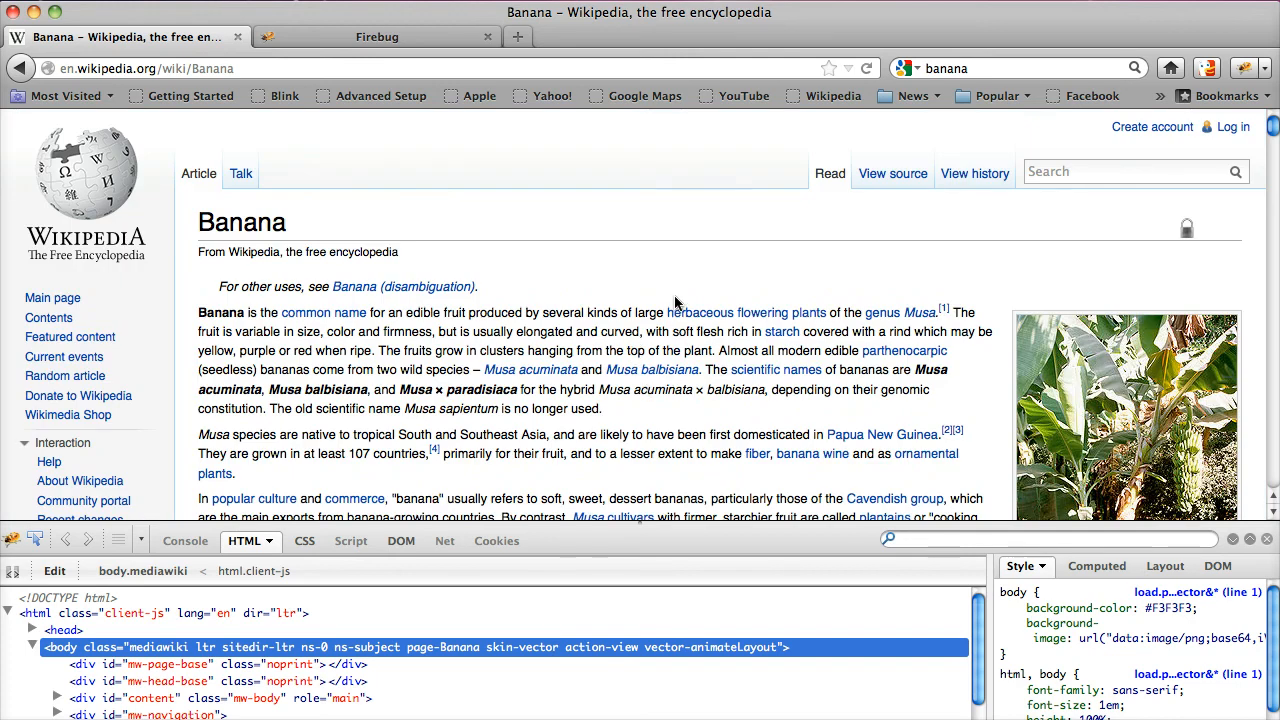